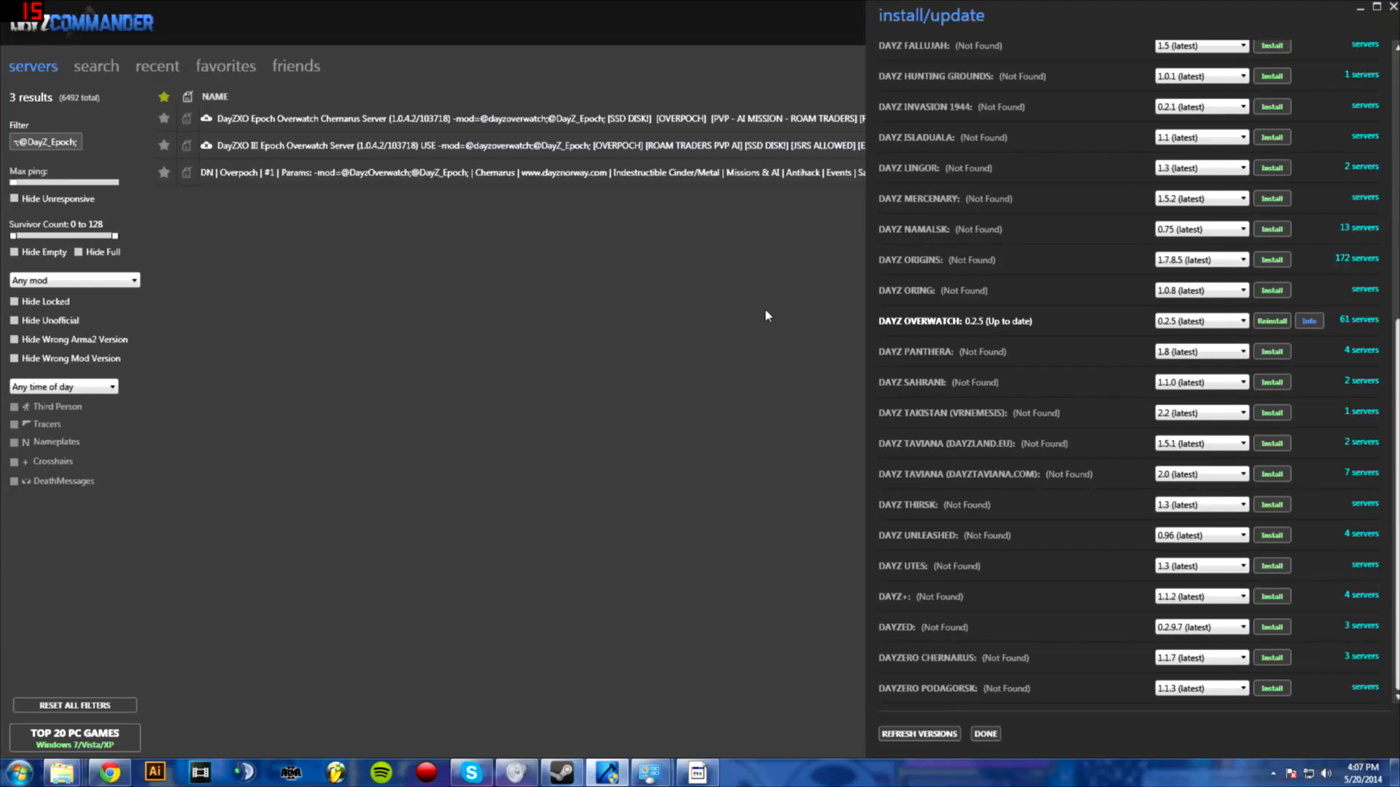
mouse_move(583, 391)
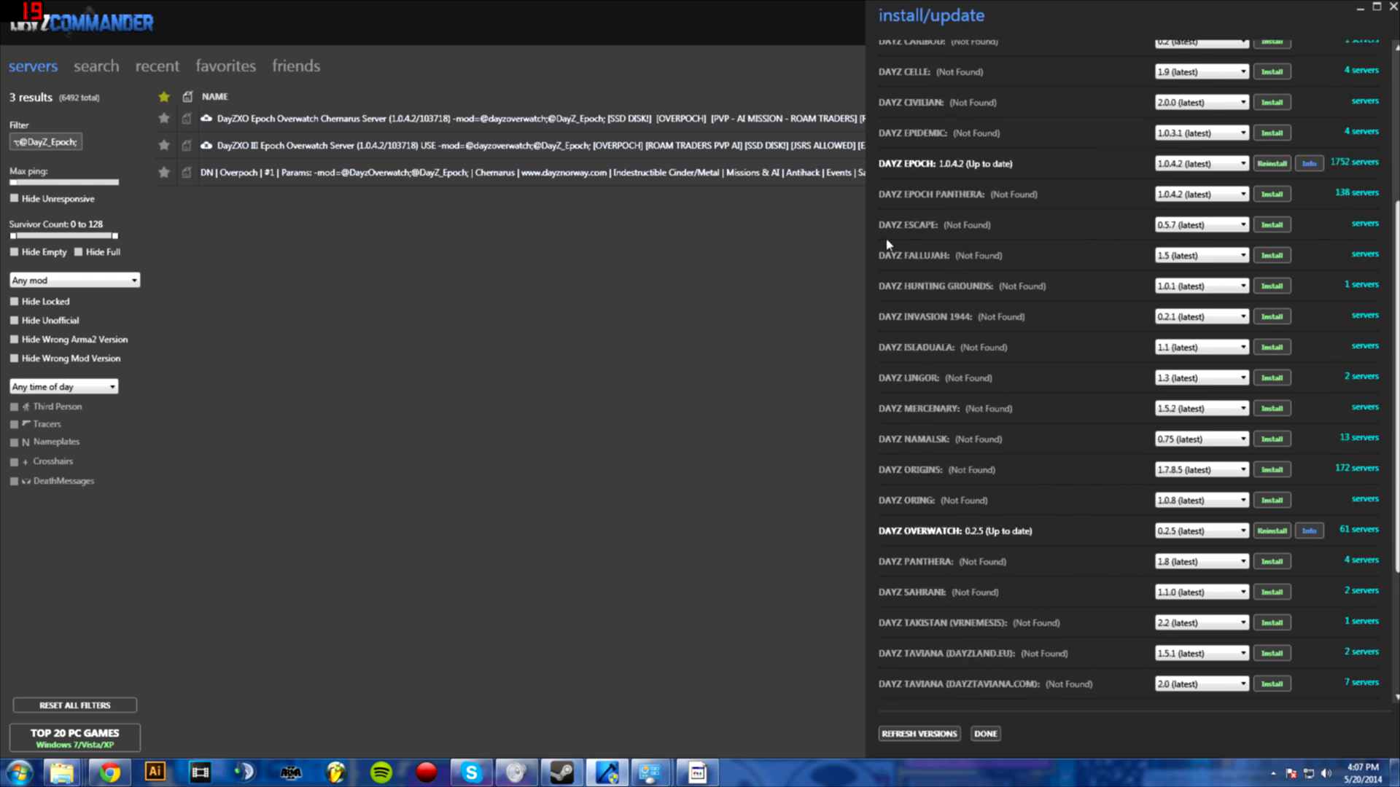
- Verify DayZ Epoch 1.0.4.2 and Overwatch 0.2.5 show 'Up to date', then return to the server list
scroll(down, 3)
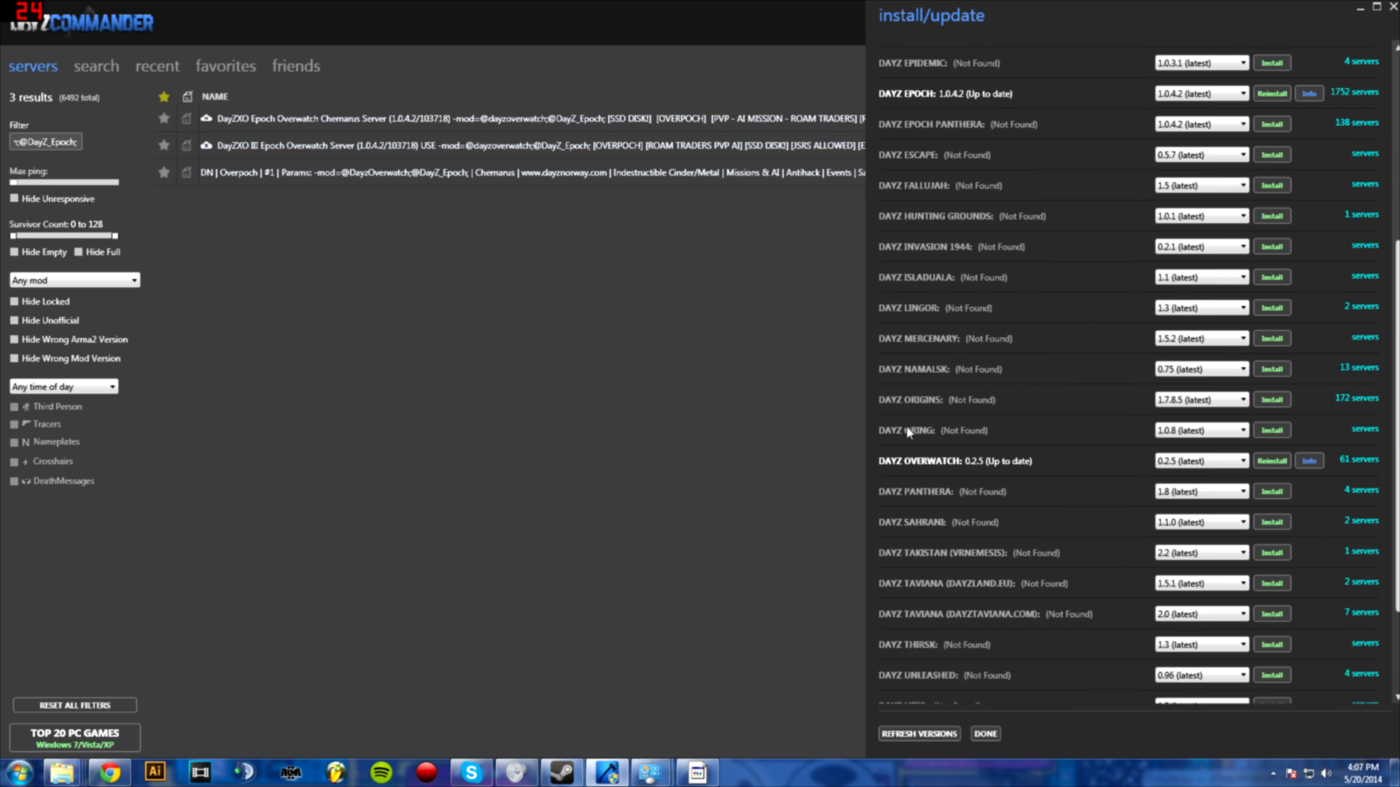
mouse_move(904, 468)
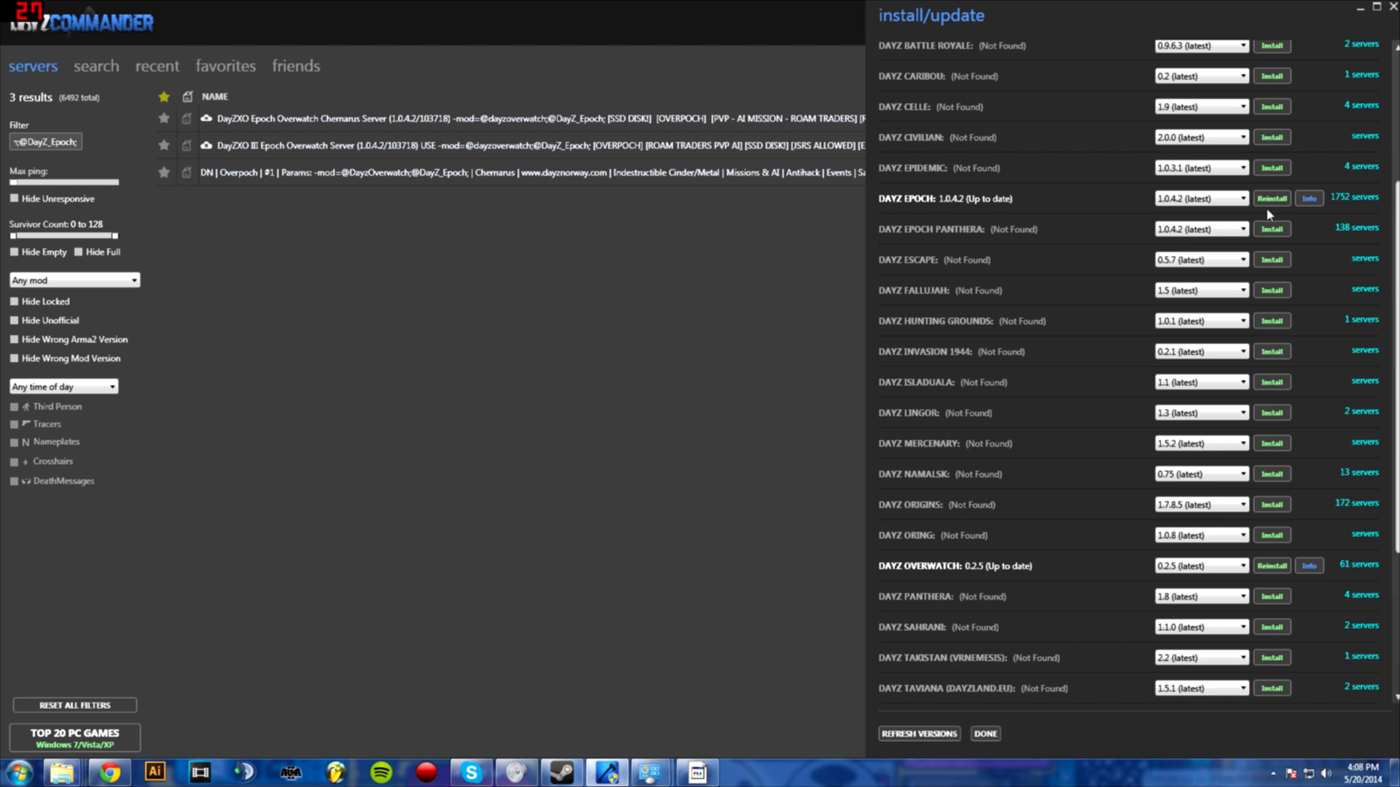
scroll(down, 3)
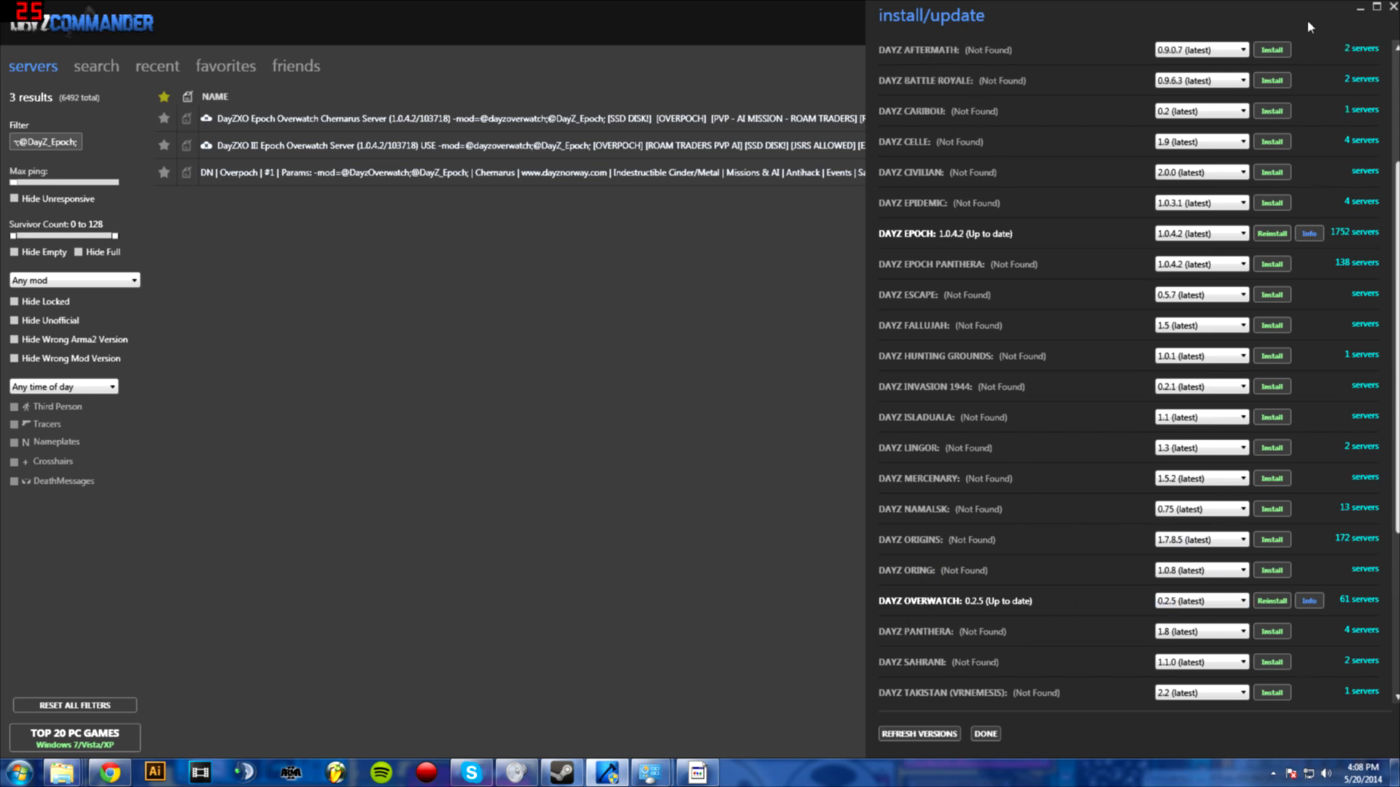
click(984, 733)
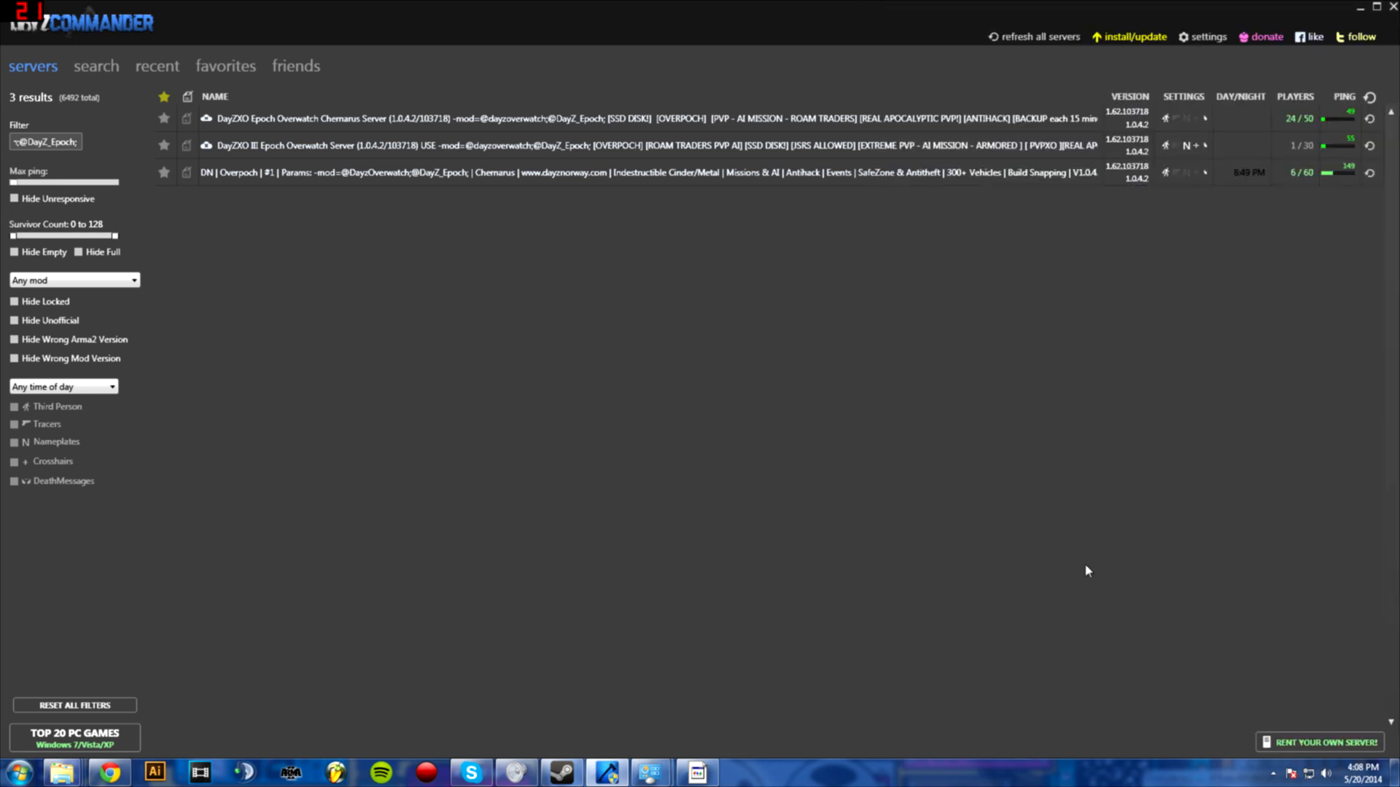
click(1206, 36)
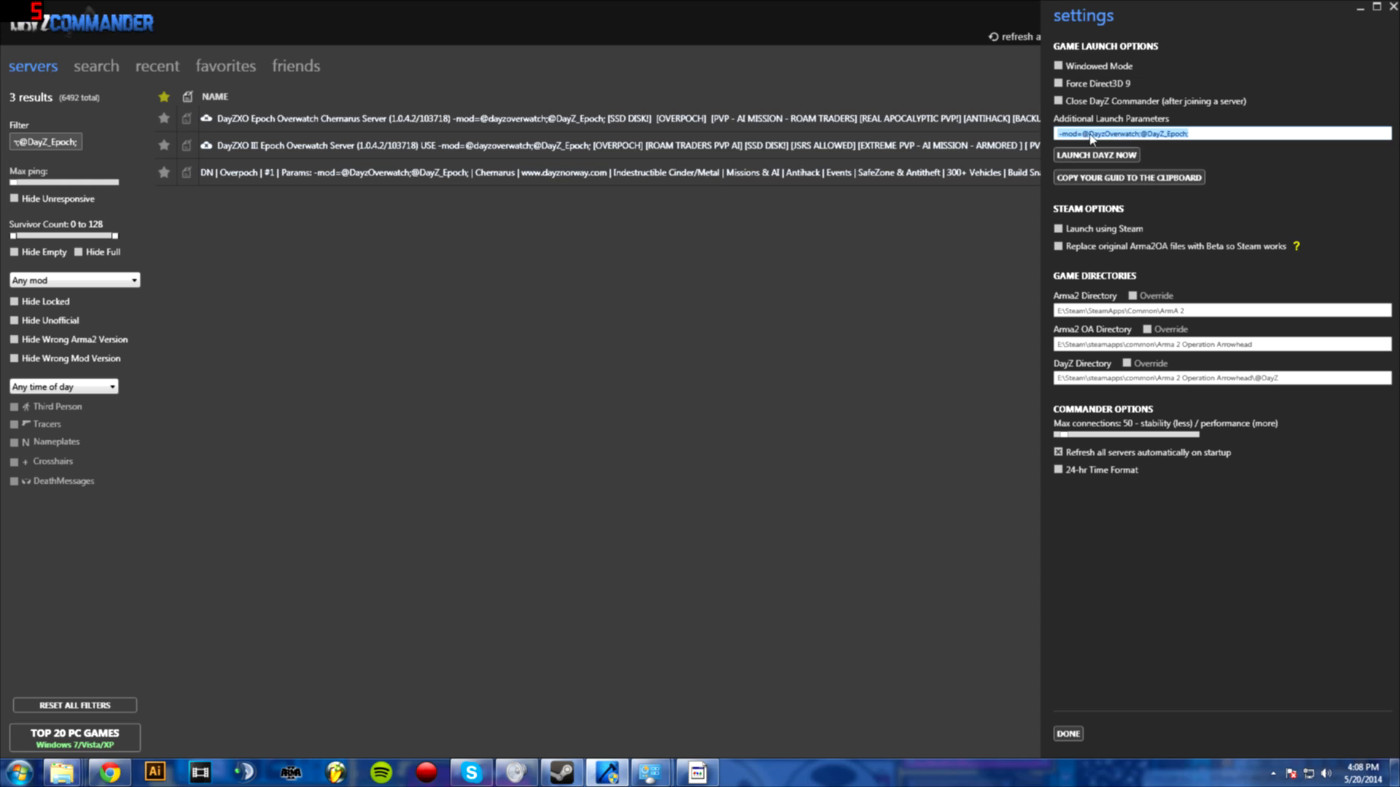
click(1222, 133)
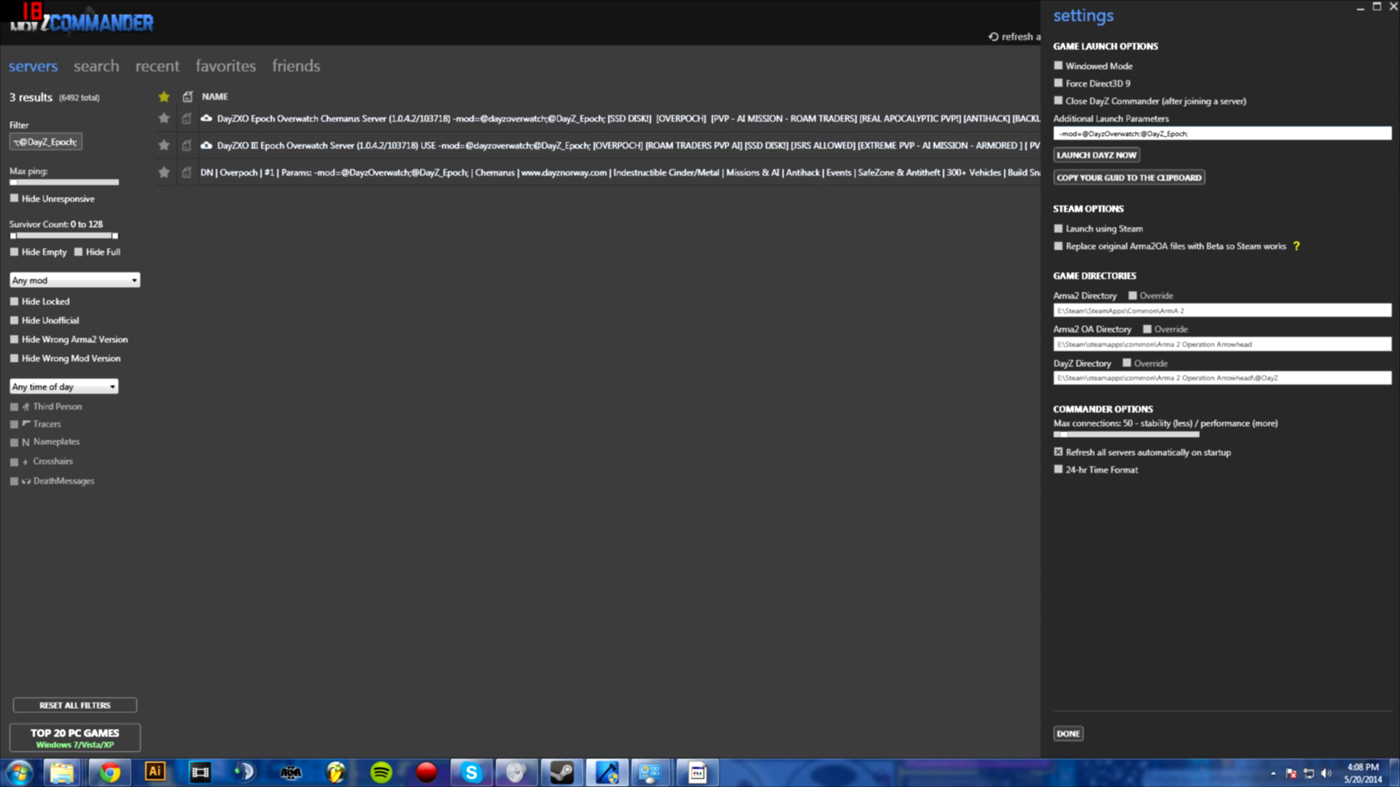